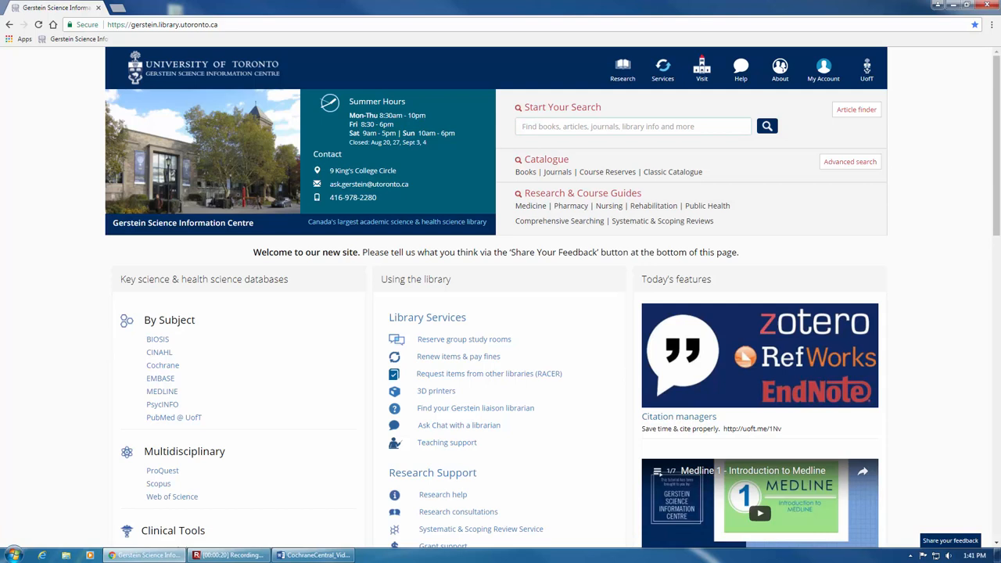
mouse_move(669, 197)
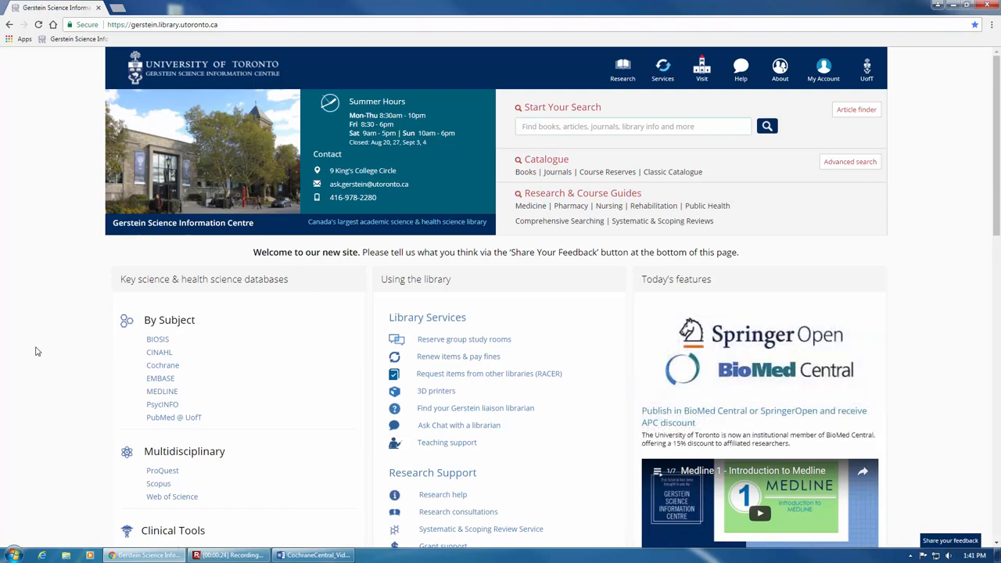
mouse_move(175, 366)
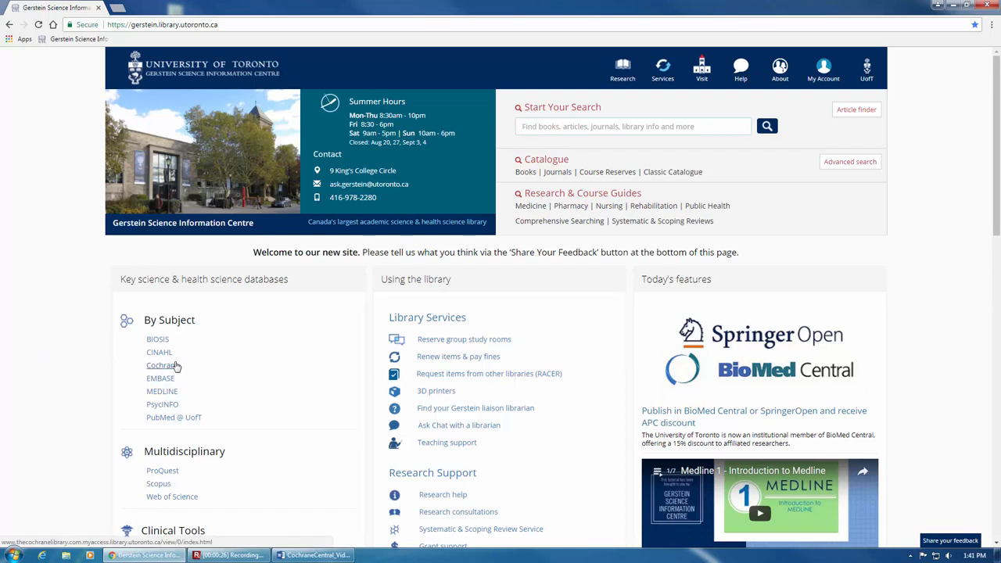
Step: Reach the Cochrane Library home page from the science databases list and go to Advanced Search
left_click(161, 366)
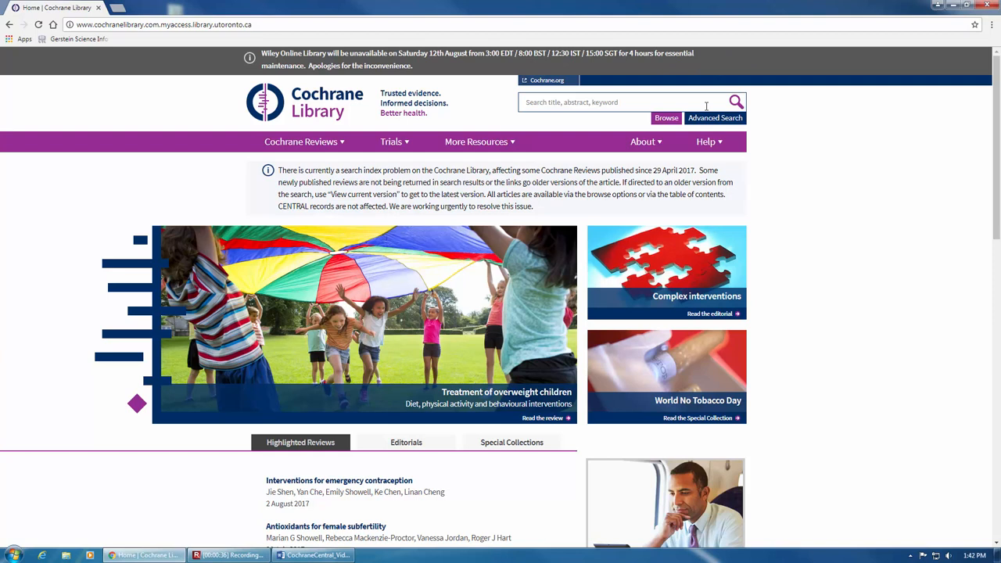
mouse_move(732, 135)
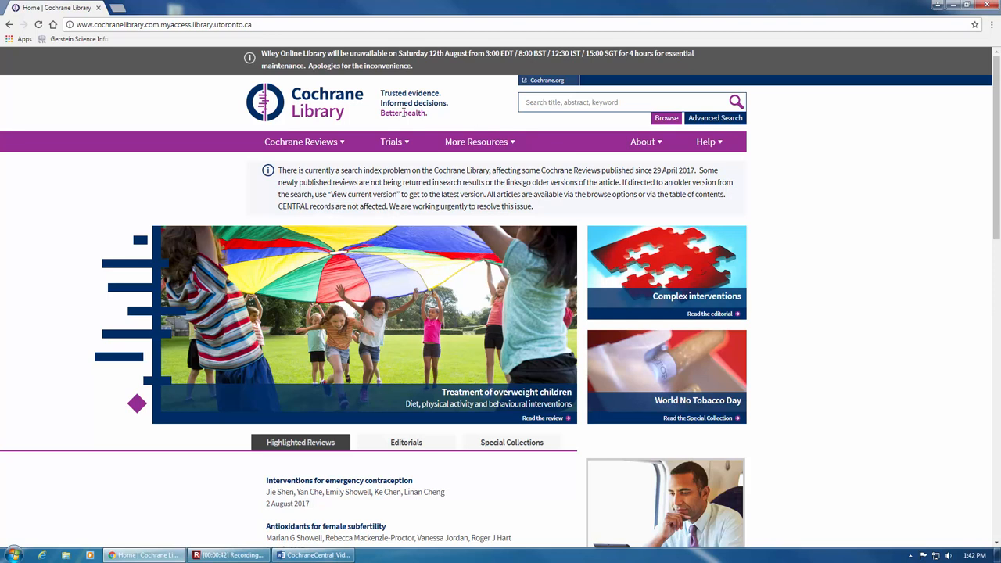
left_click(391, 141)
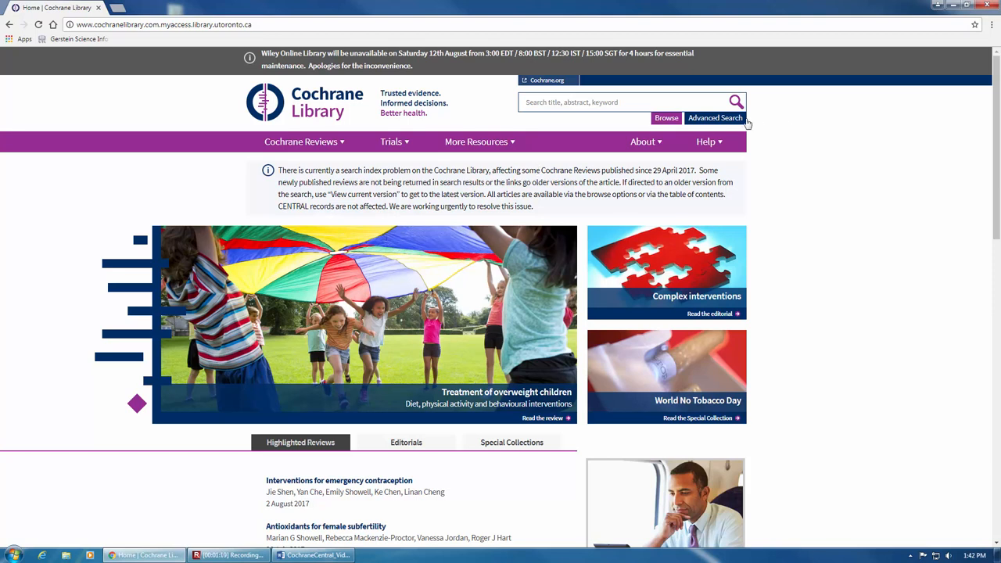
left_click(714, 117)
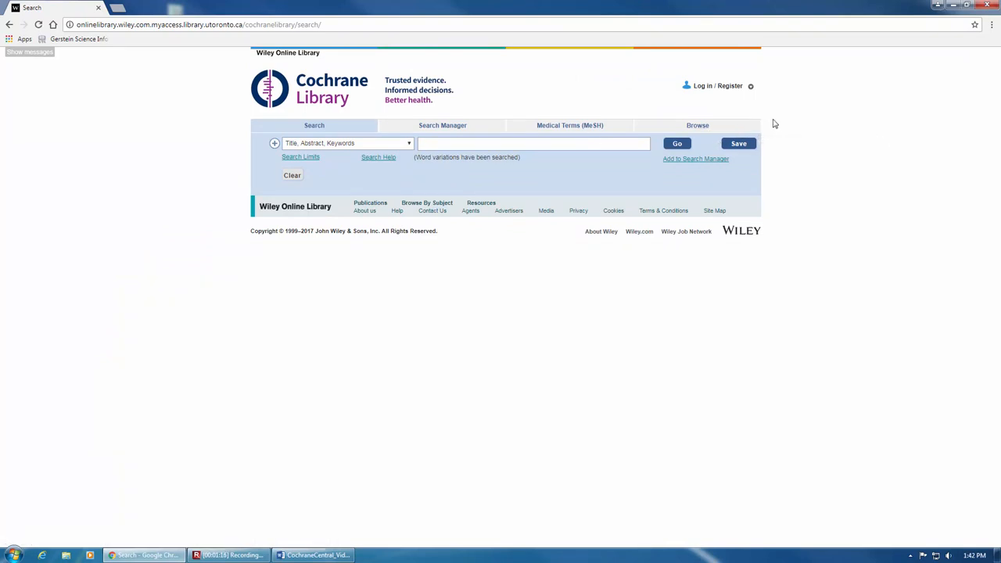
mouse_move(460, 125)
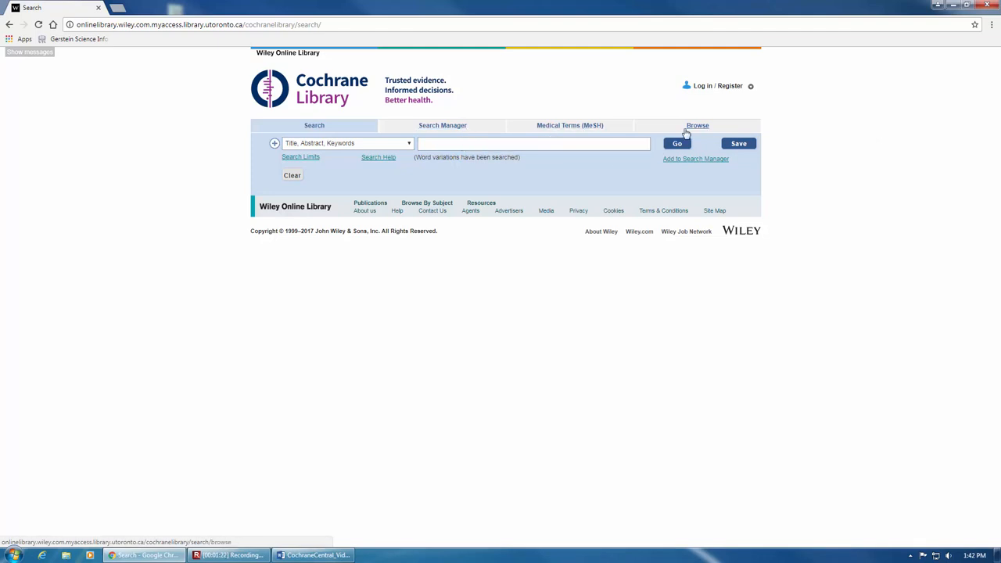
mouse_move(698, 125)
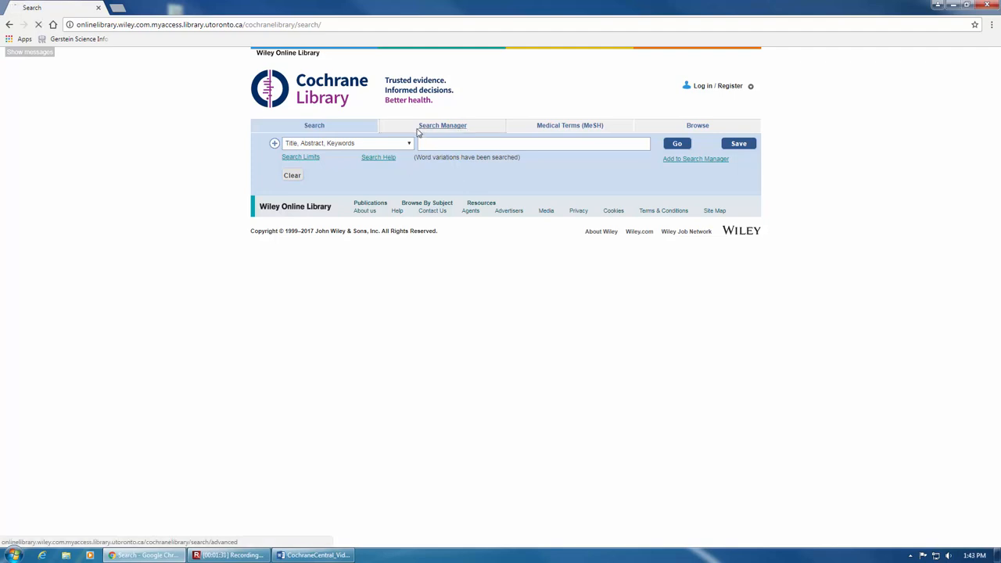
Step: View the Search Manager, then switch to the Medical Terms (MeSH) lookup
left_click(441, 125)
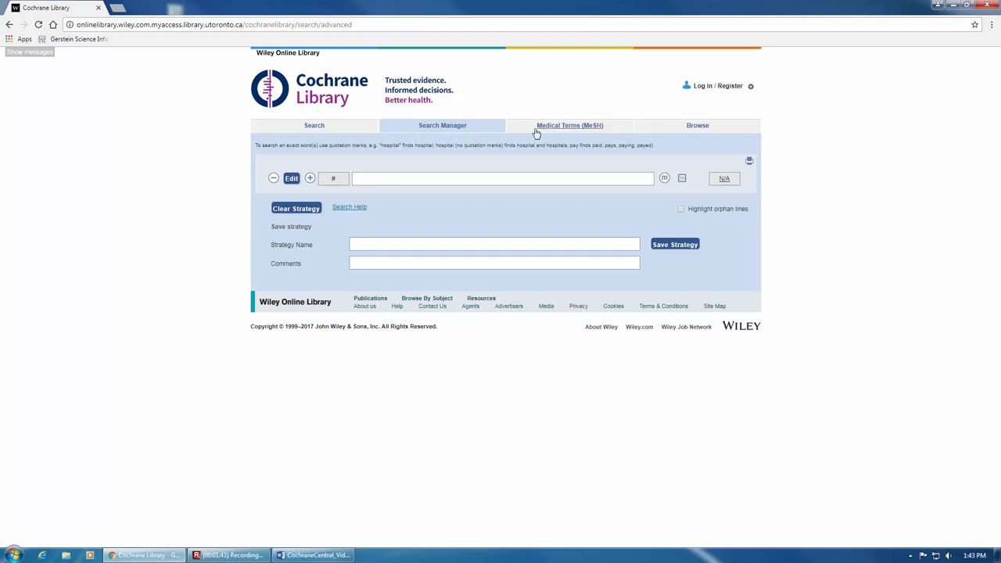
left_click(569, 125)
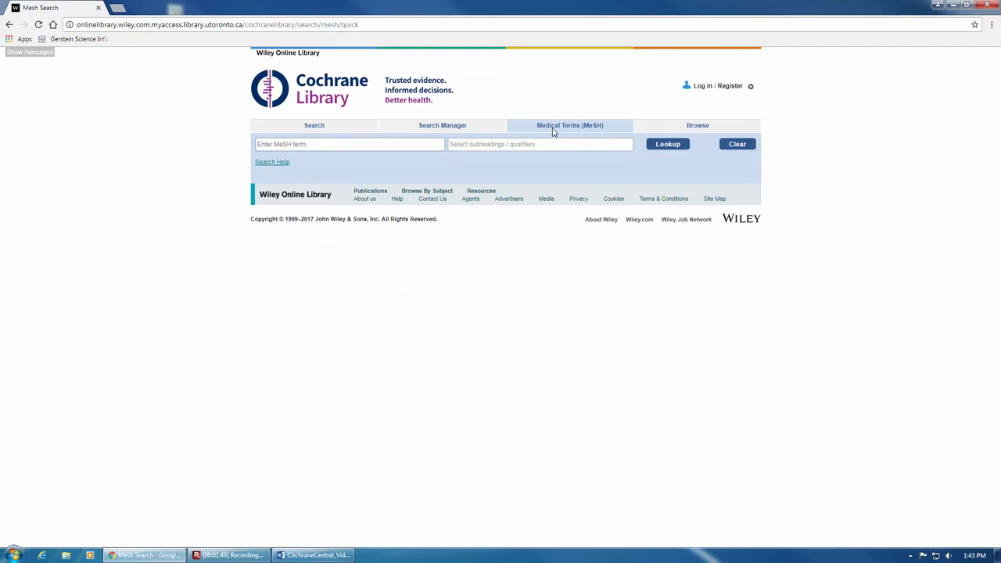
Step: View the Browse options, then go to the Wiley Online Library Log in / Register page
left_click(697, 125)
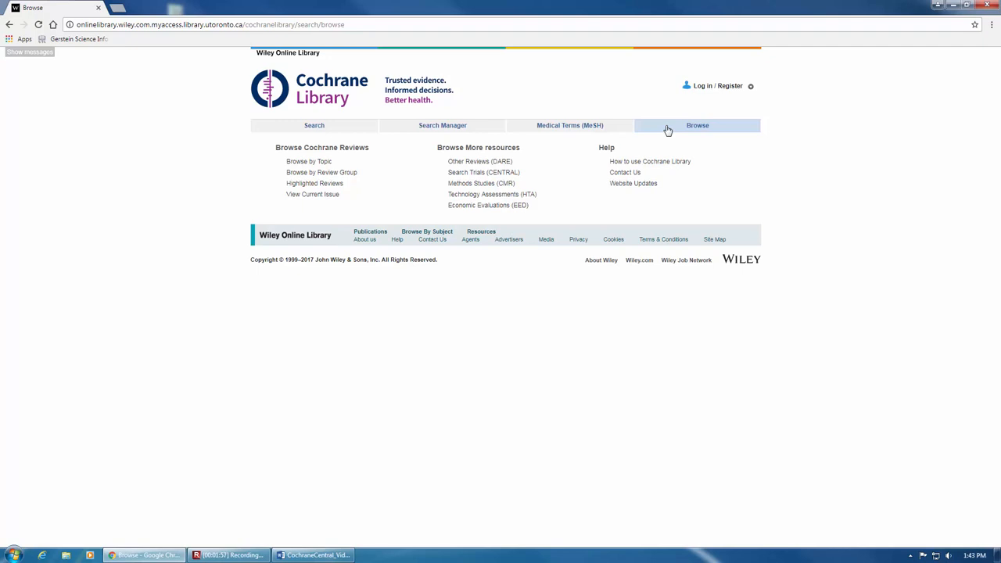
mouse_move(777, 95)
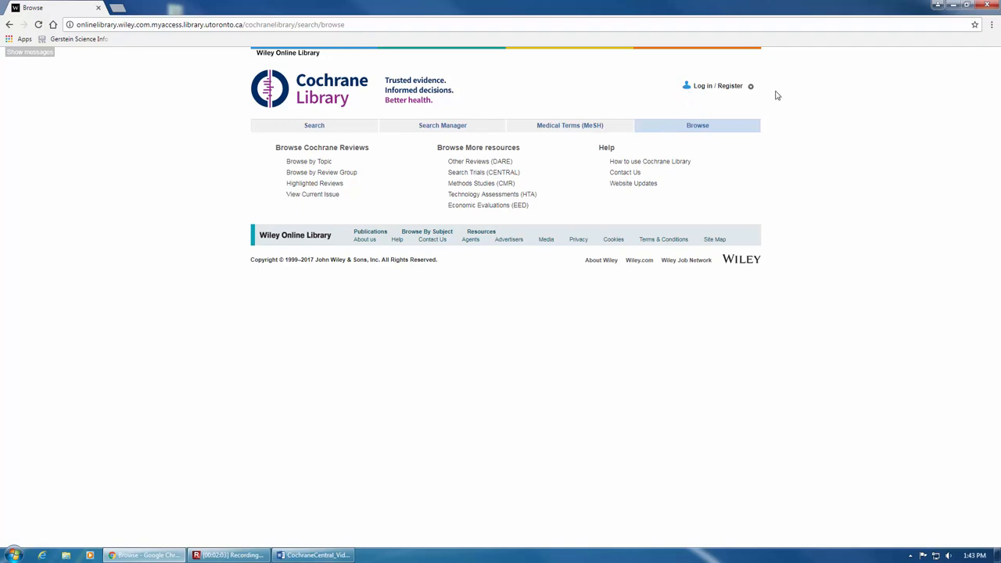
left_click(713, 86)
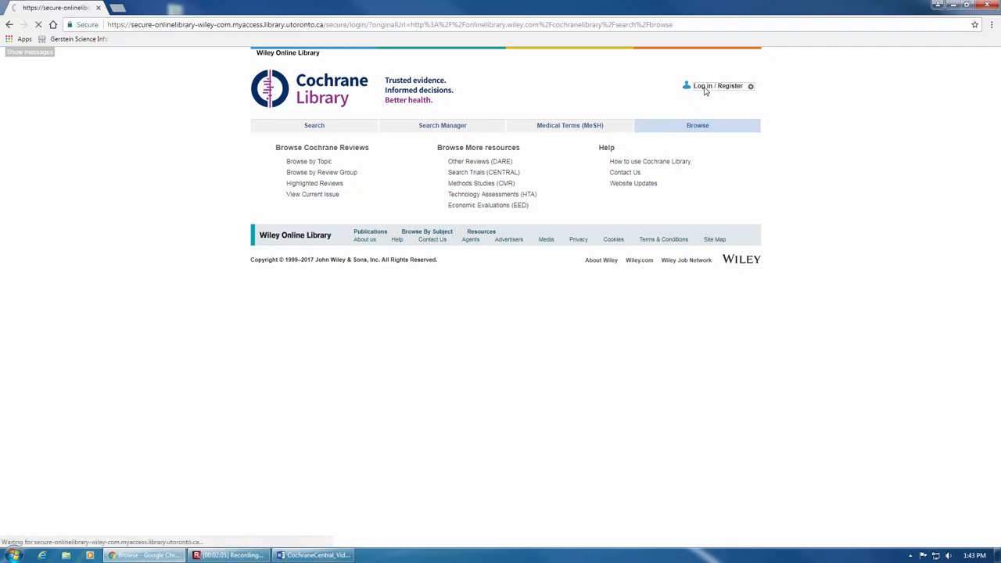
left_click(714, 86)
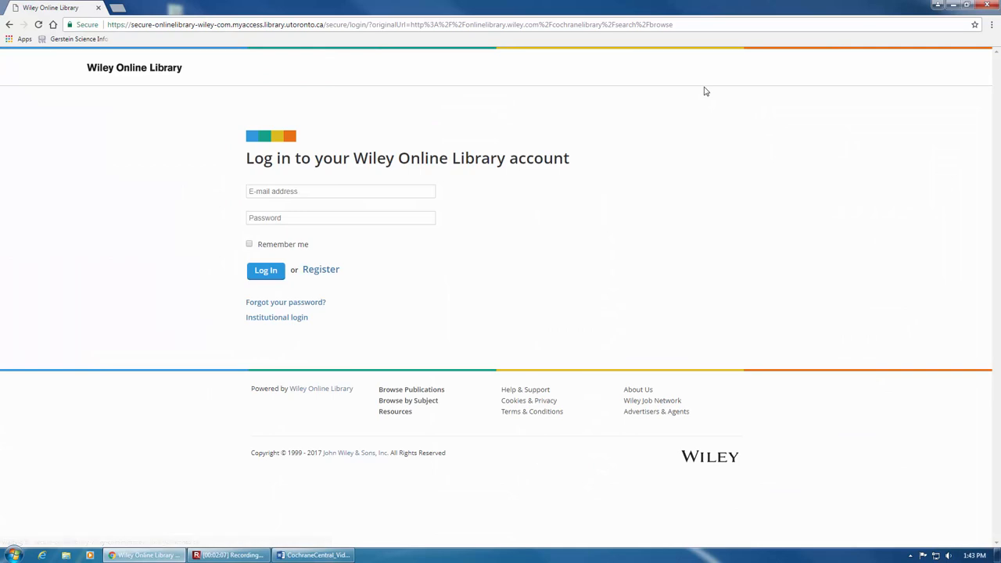